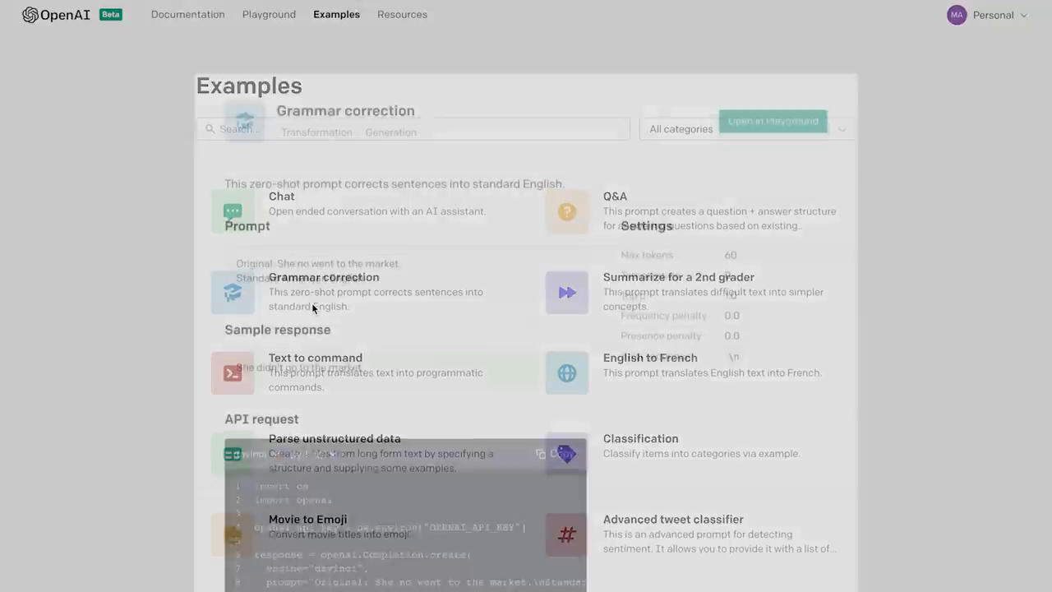
# Open the Grammar correction example card in the OpenAI Playground examples gallery
pyautogui.click(323, 277)
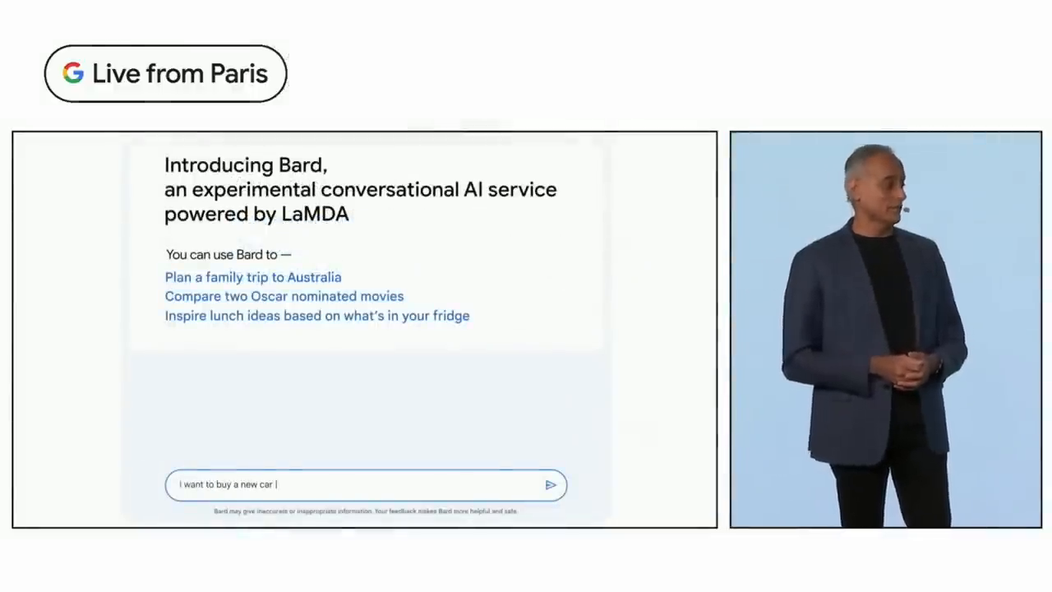
# Send the family-car question, then ask Bard about electric cars' pros and cons
pyautogui.click(551, 484)
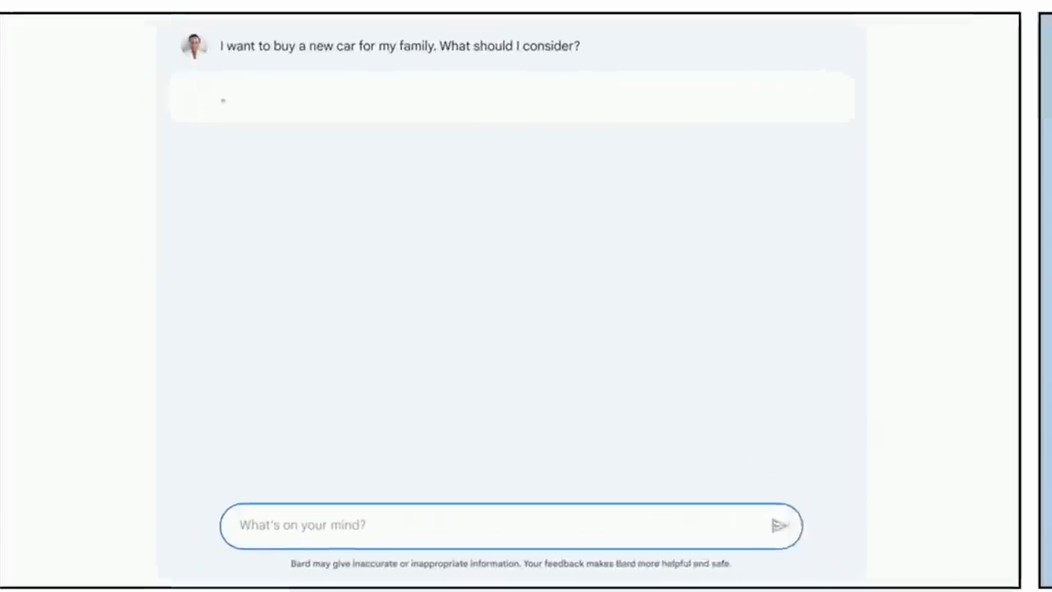
pyautogui.write('help me understand the pros/cons of buying an electric one')
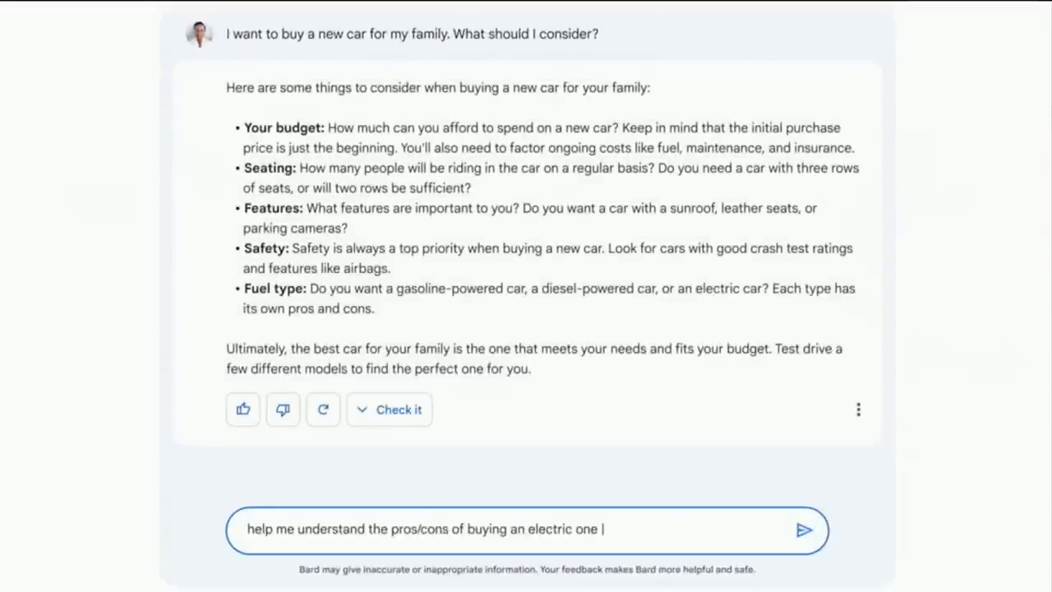
pyautogui.click(804, 529)
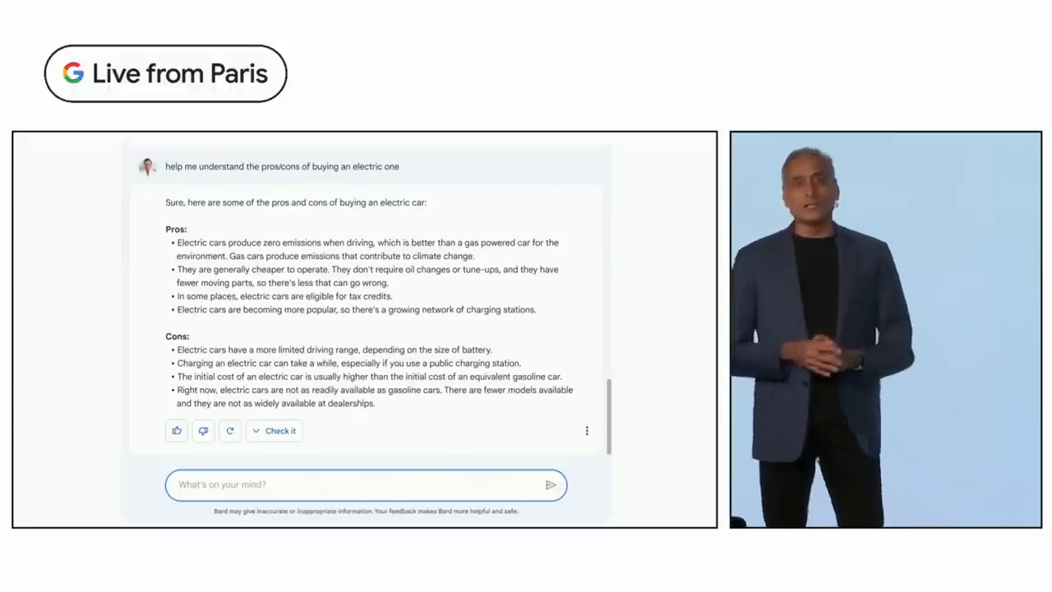
pyautogui.write('I think our first')
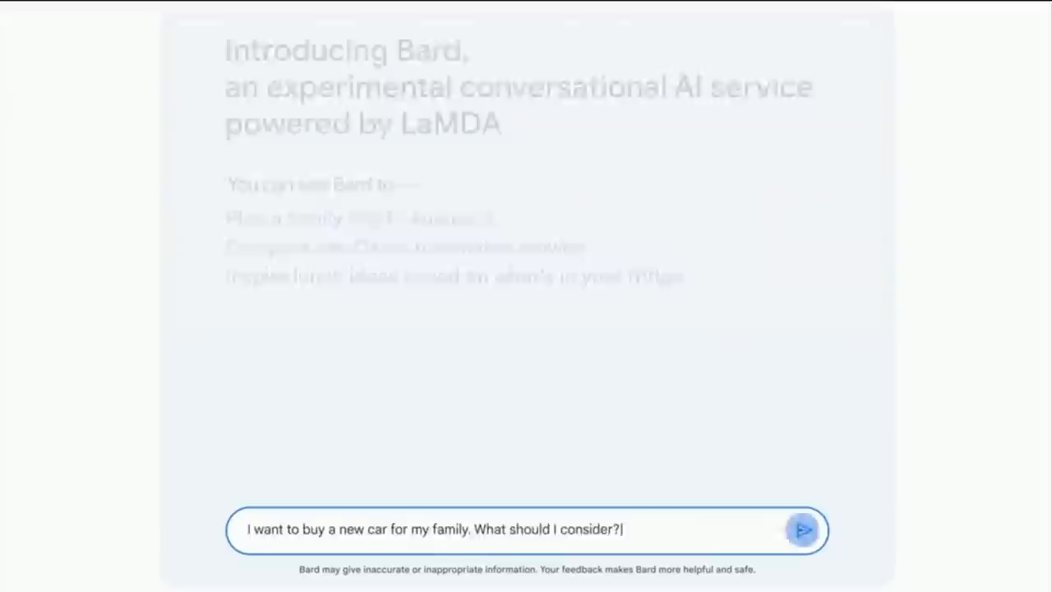
# Resend both car questions and begin typing a San Francisco to Santa Cruz drive request
pyautogui.click(803, 529)
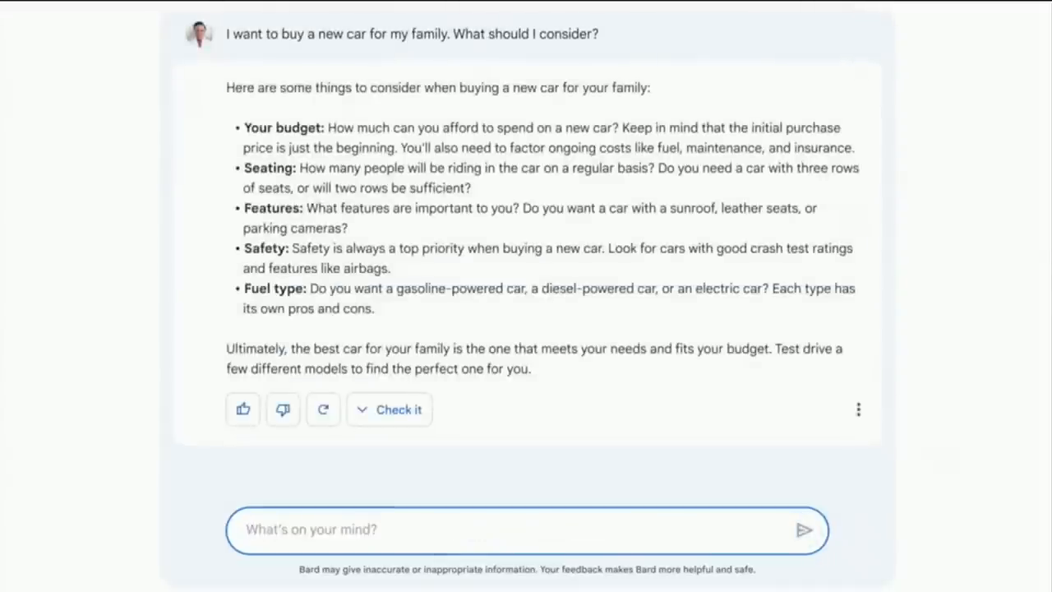
pyautogui.write('help me understand the pros/')
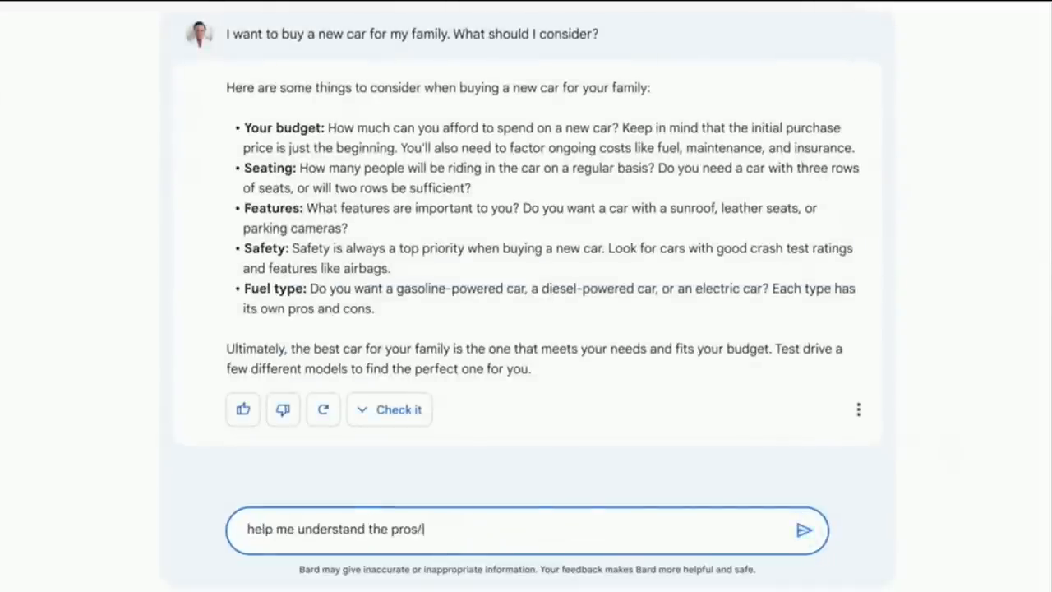
pyautogui.click(804, 530)
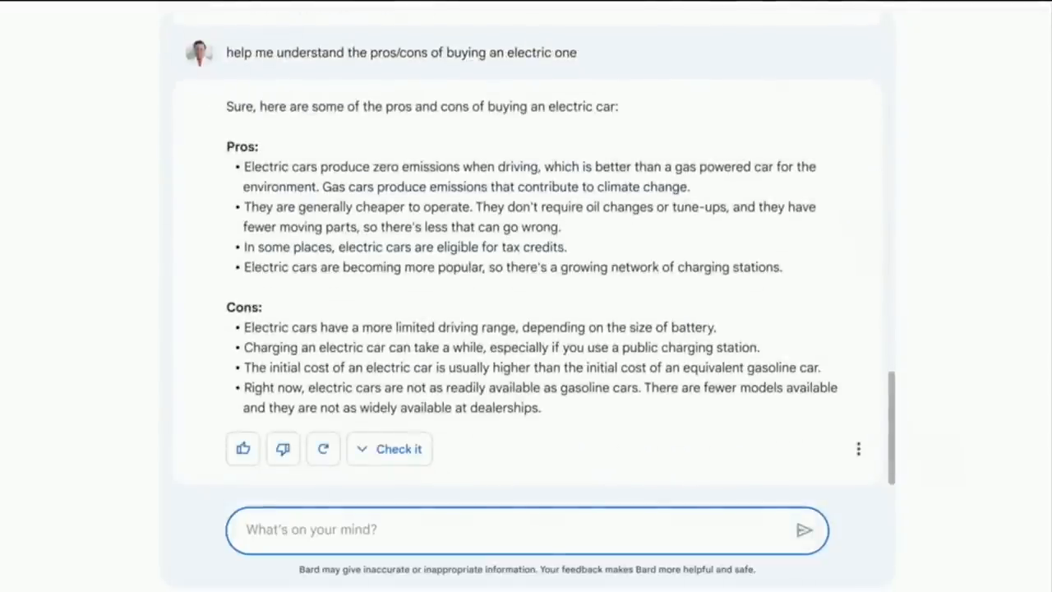
pyautogui.write('I think our first longer drive will be from San Francisco to Santa Cruz, can you suggest')
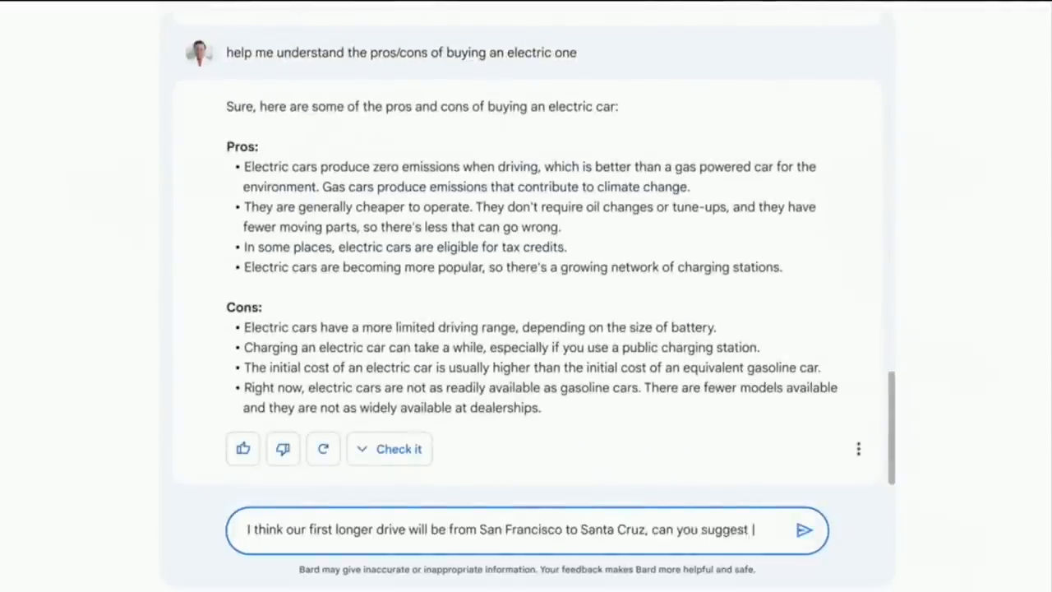